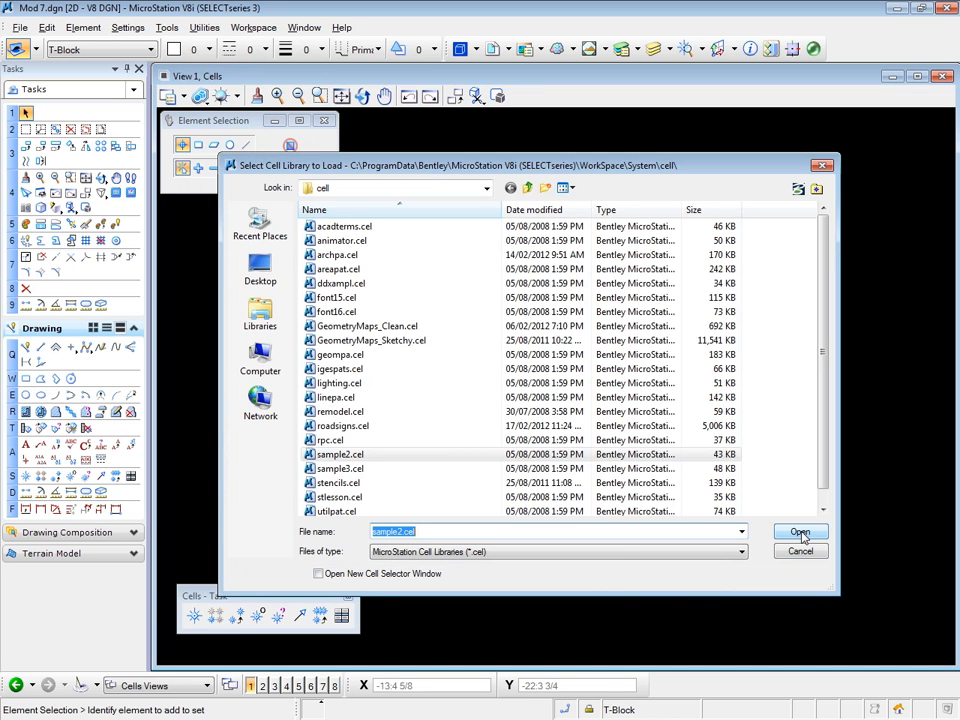
# Step: Load the sample2.cel cell library so its arrow and north-arrow cells become available
pyautogui.click(800, 532)
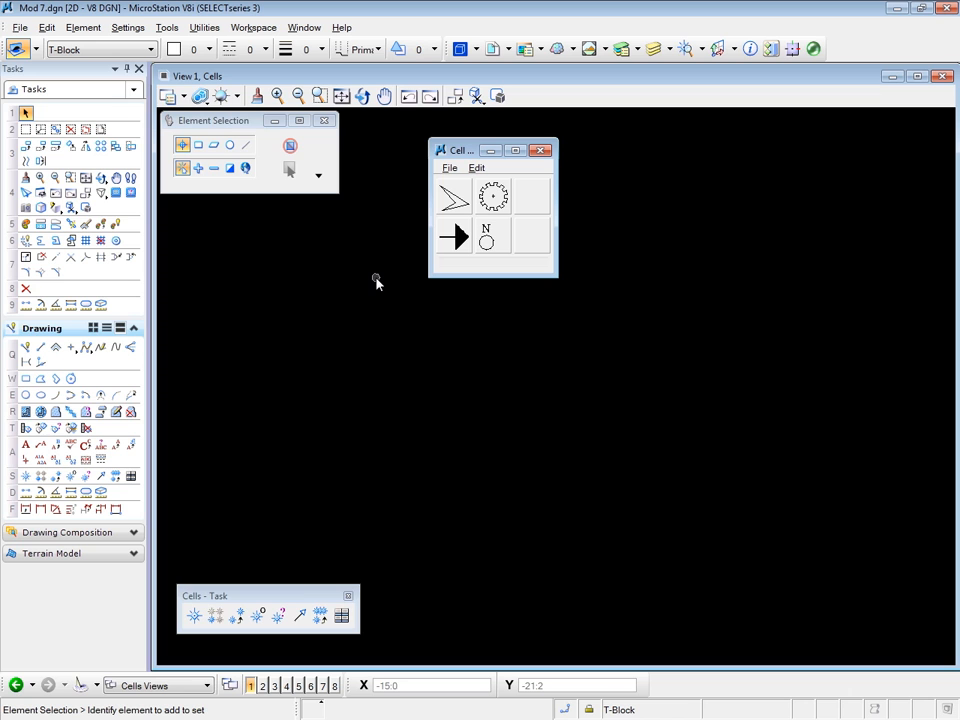
pyautogui.click(196, 614)
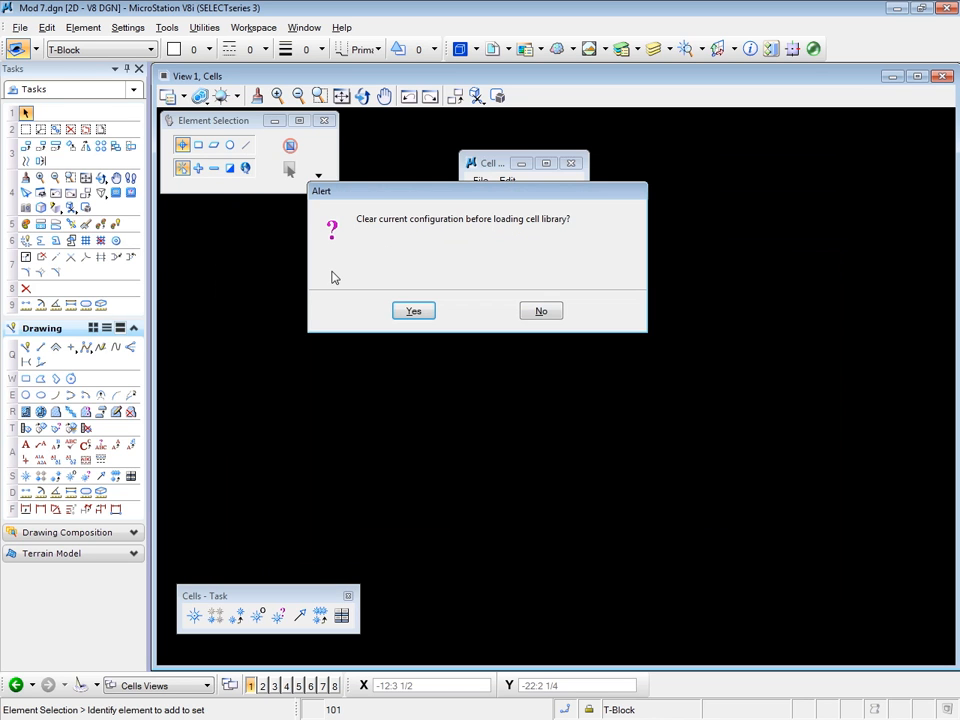
# Step: Add the second cell library, answering No to keep the current configuration's cells
pyautogui.click(412, 310)
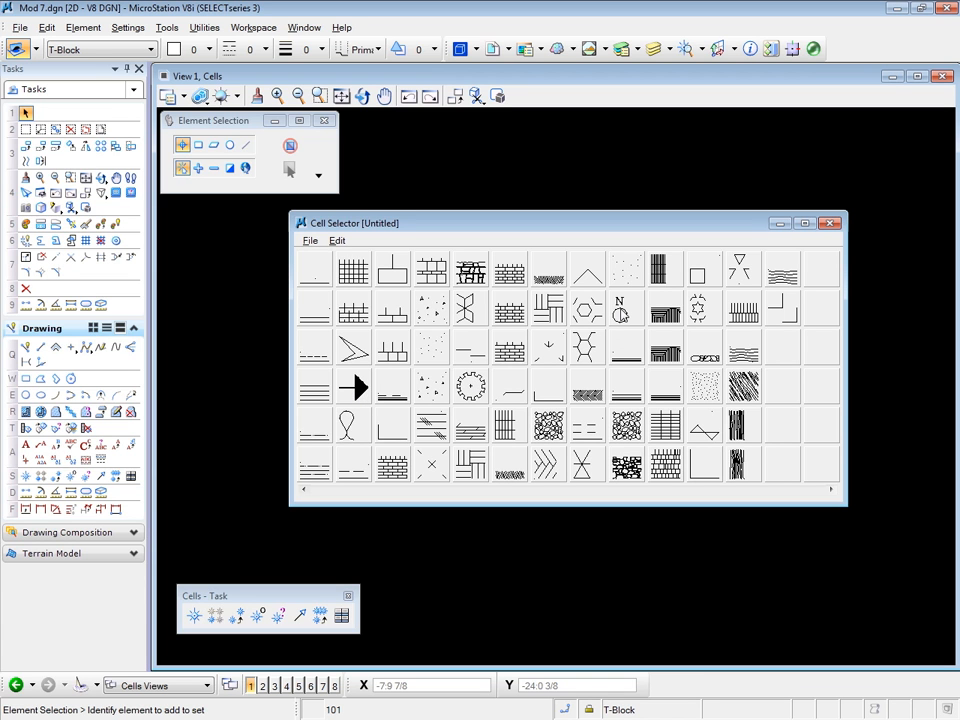
pyautogui.moveTo(550, 224)
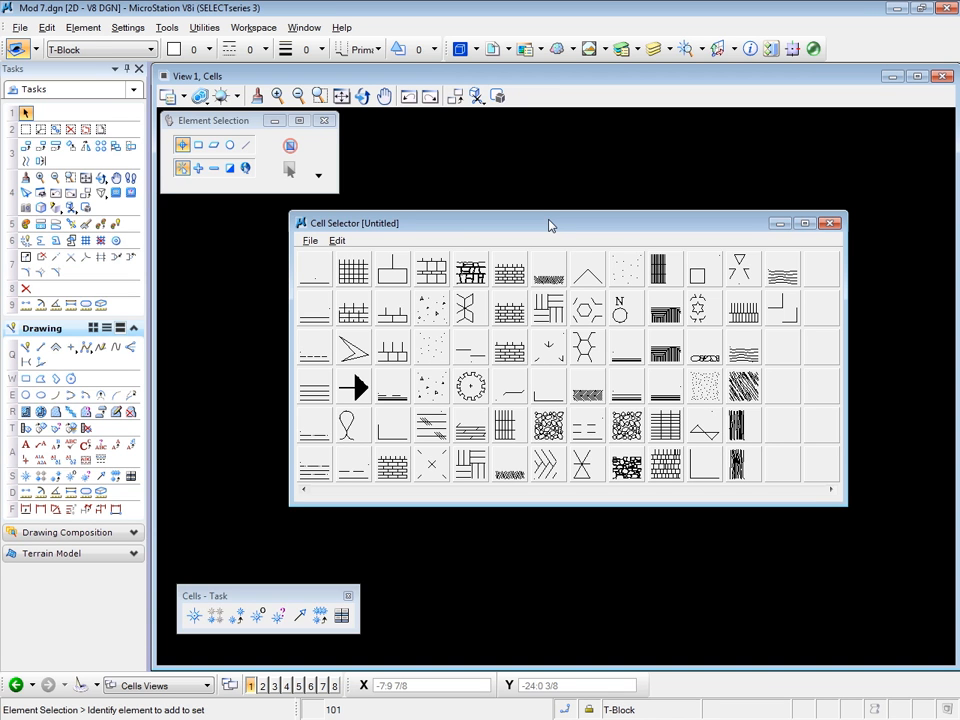
pyautogui.moveTo(416, 228)
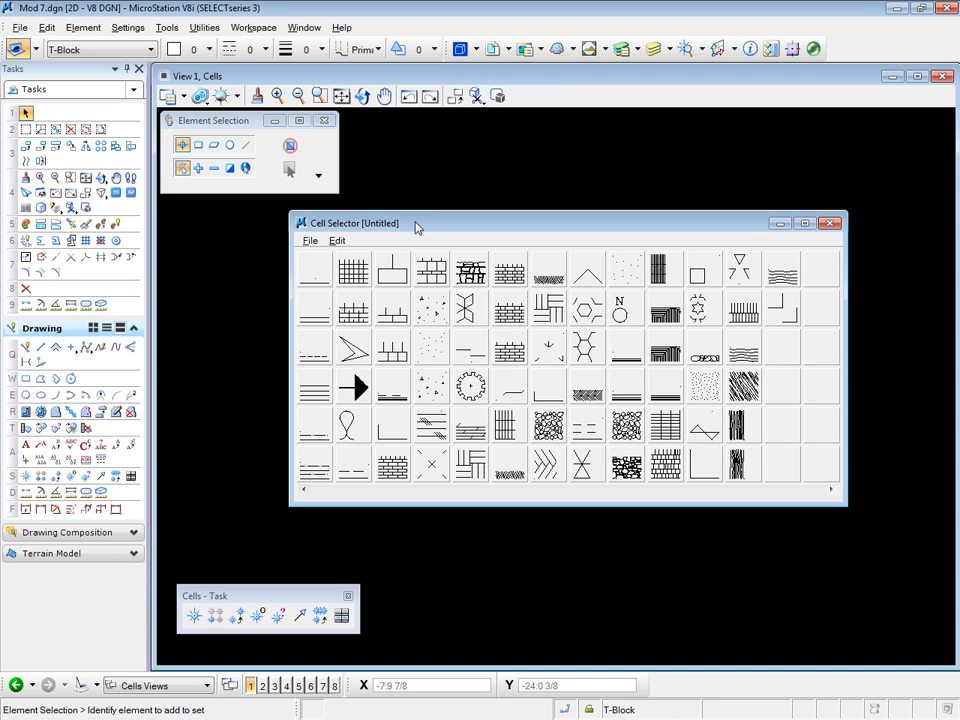